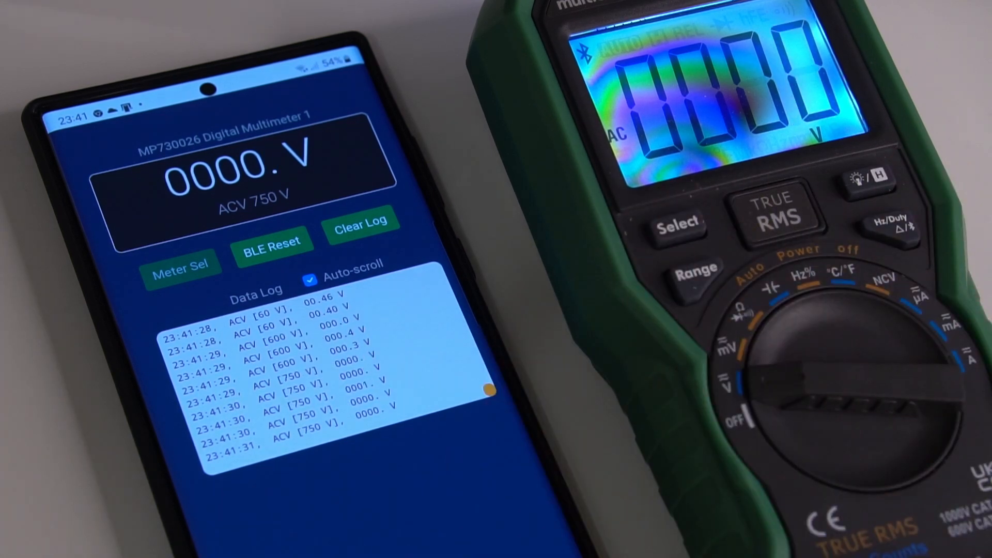
# Step: Disable Auto-scroll so the AC voltage log stops jumping to new readings
pyautogui.click(310, 279)
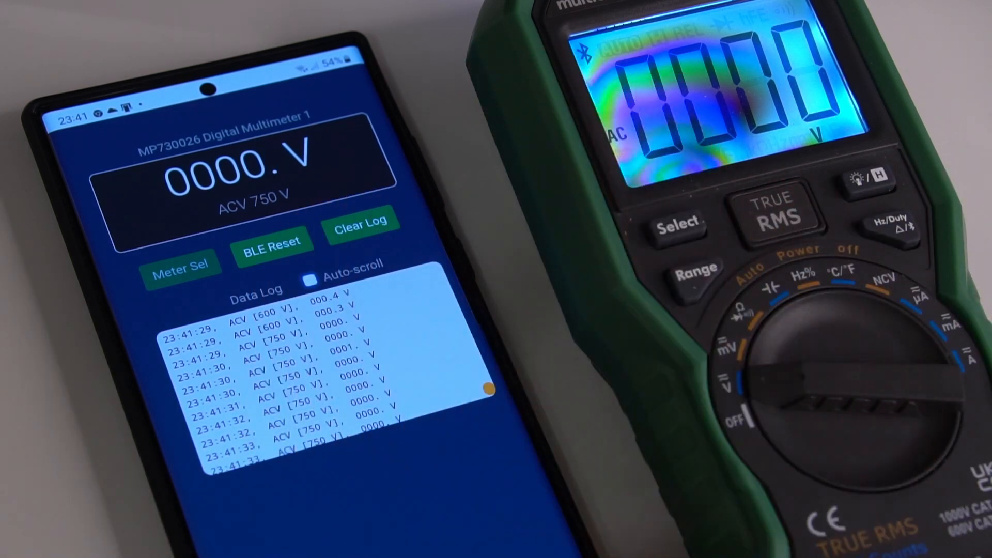